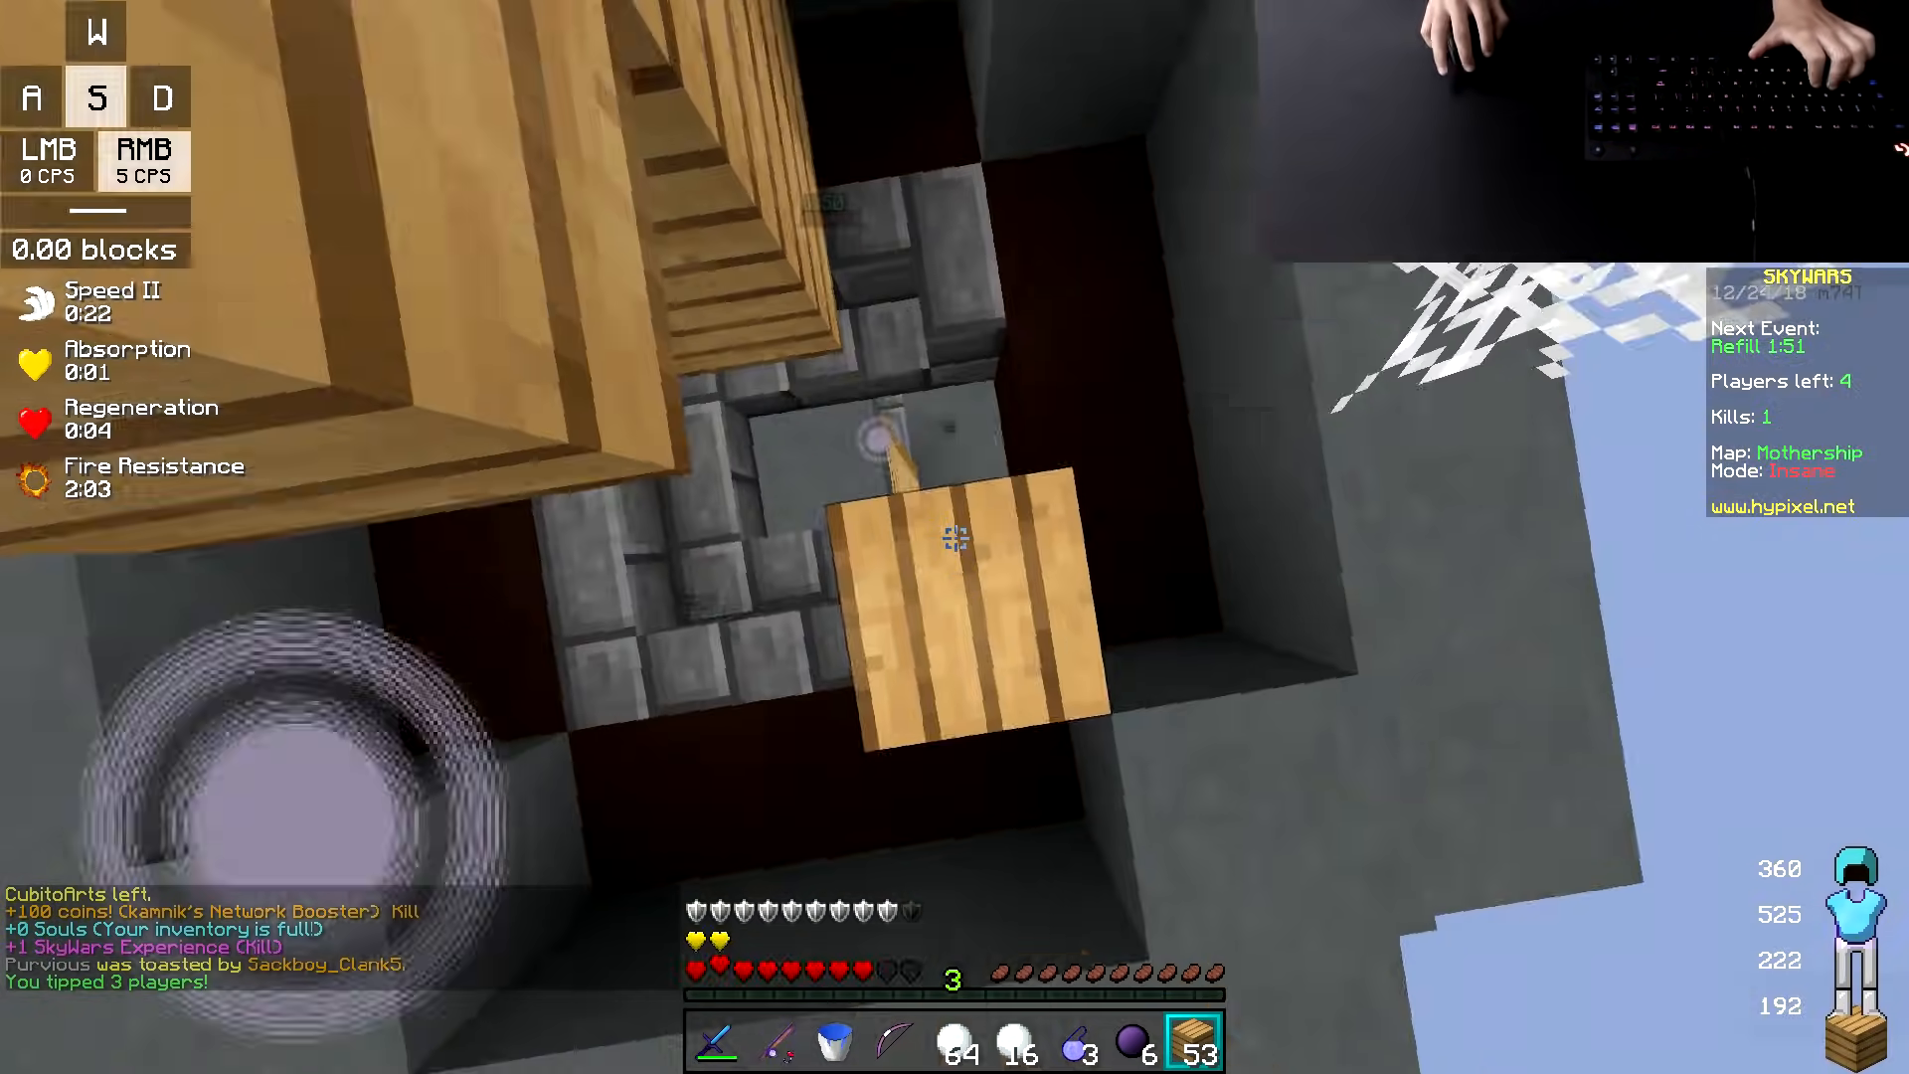
Inspect the worn iron boots in the inventory, reading durability 192 / 195.
key(e)
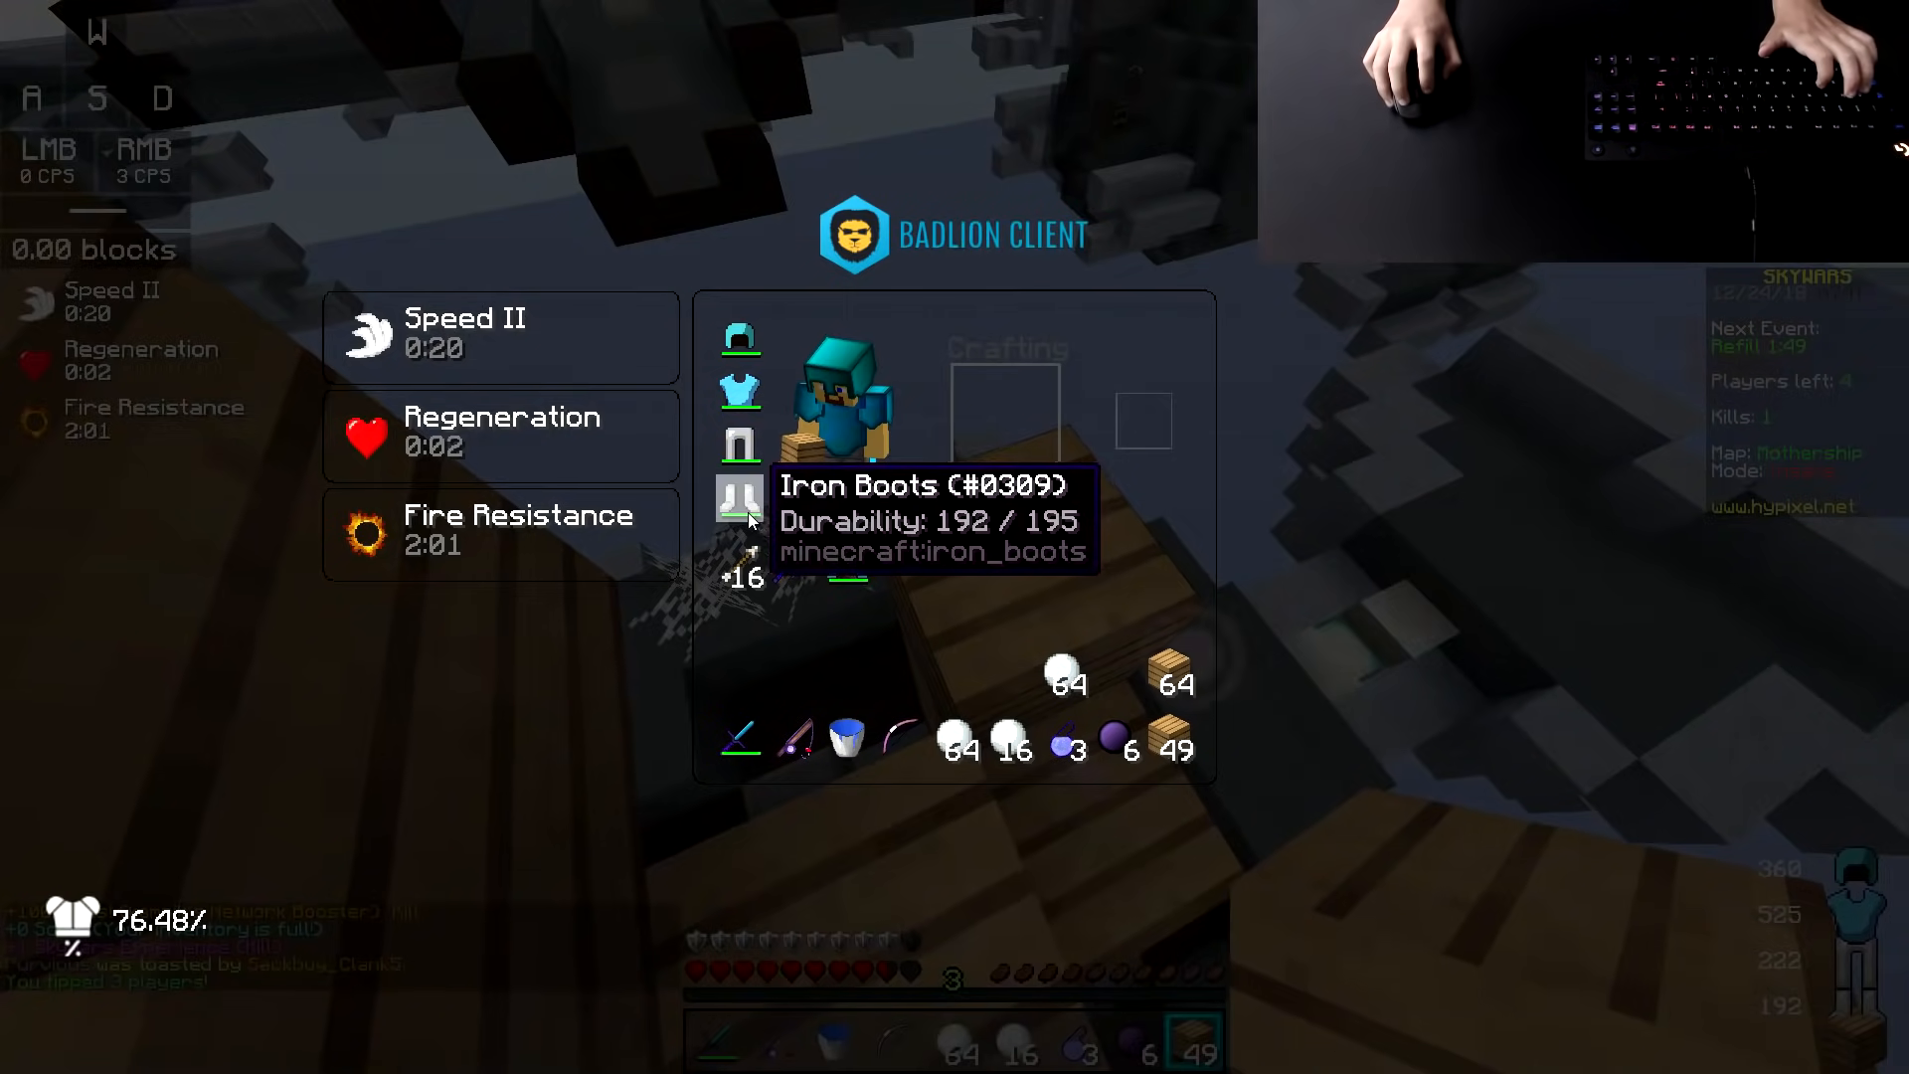